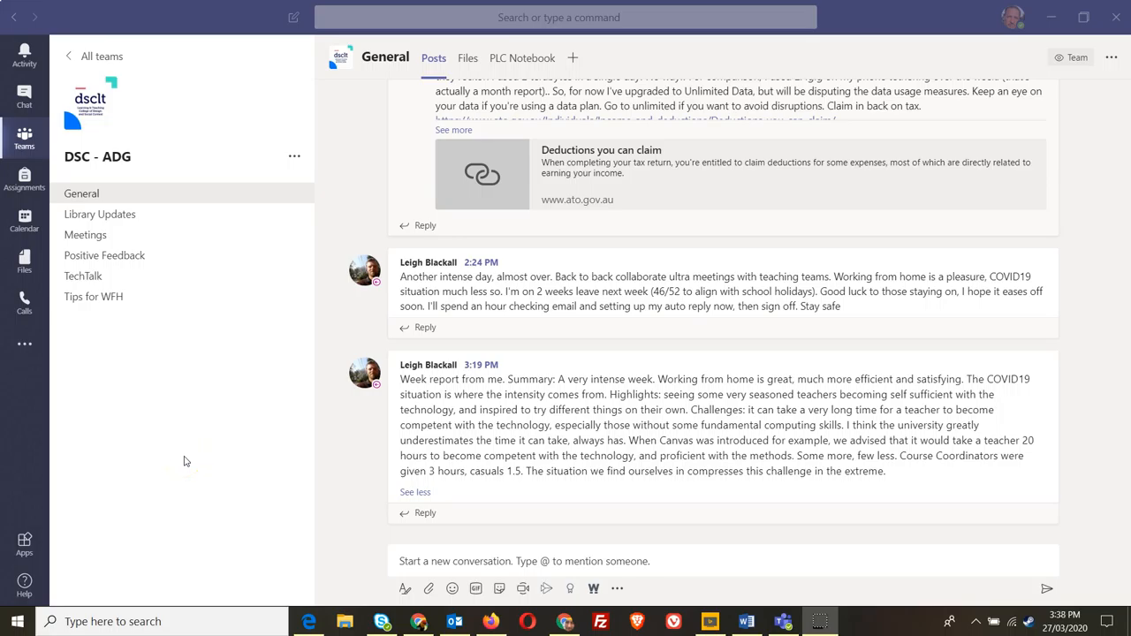
mouse_move(198, 464)
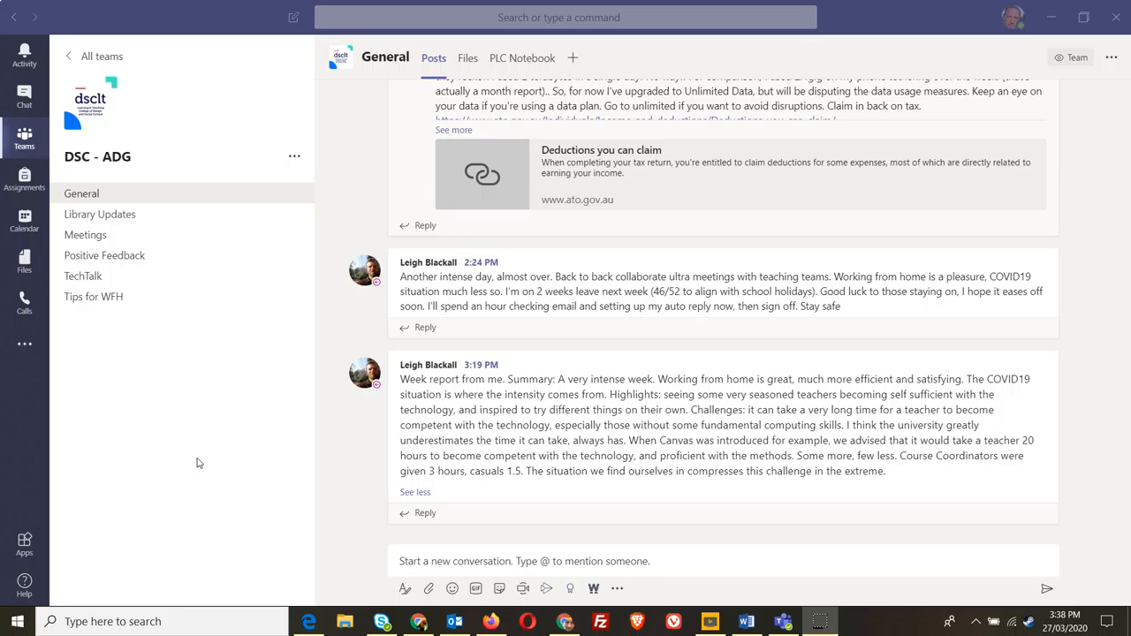
mouse_move(248, 458)
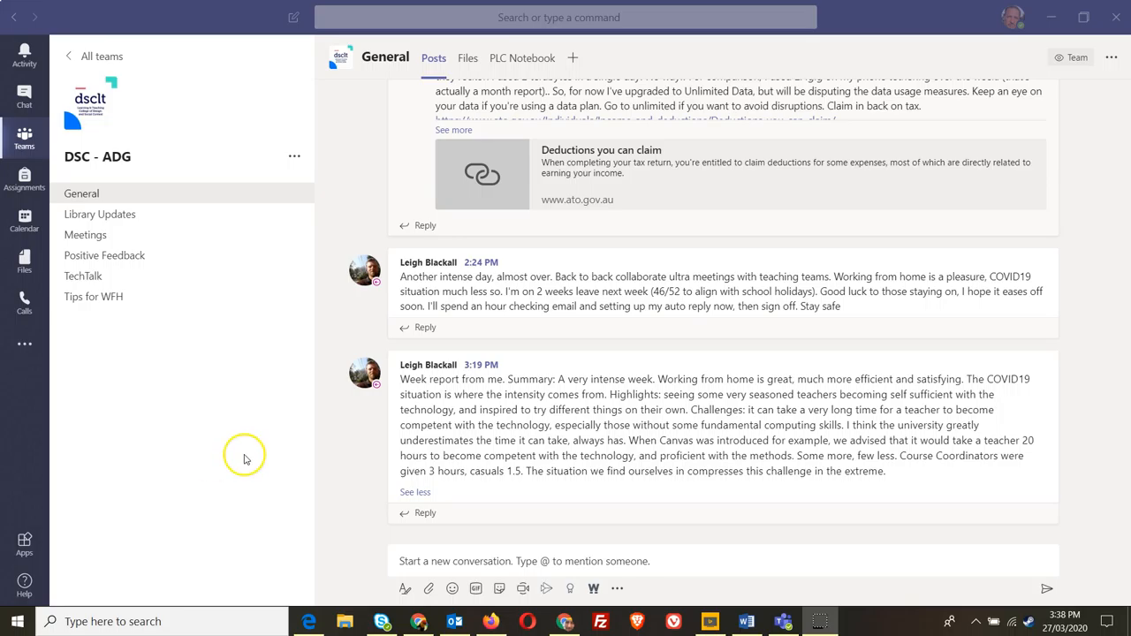
mouse_move(241, 453)
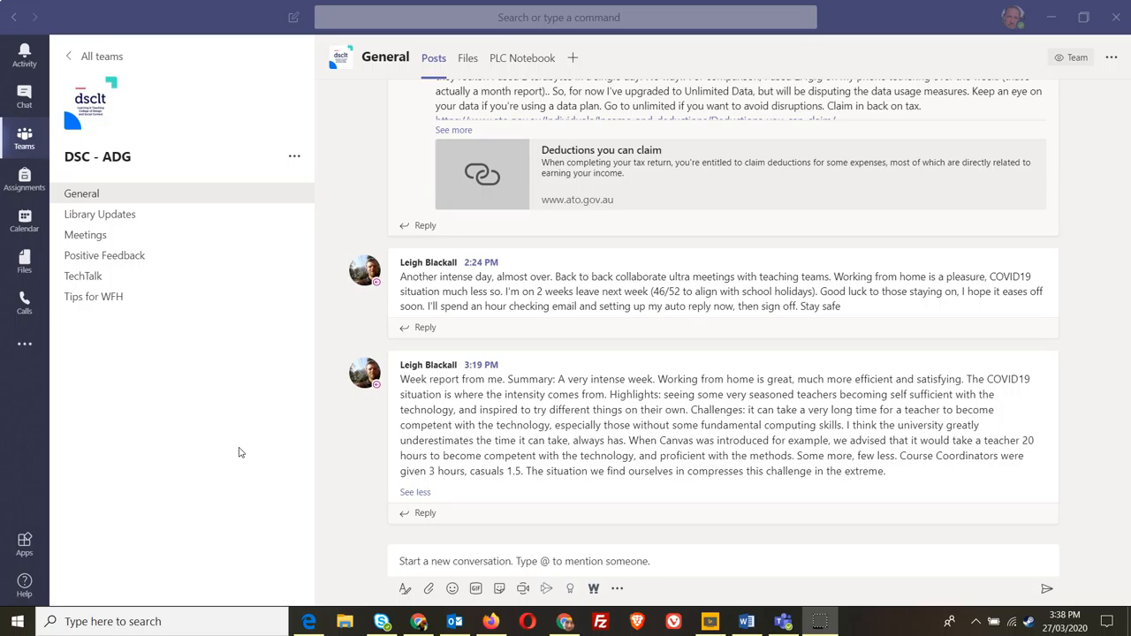
mouse_move(268, 214)
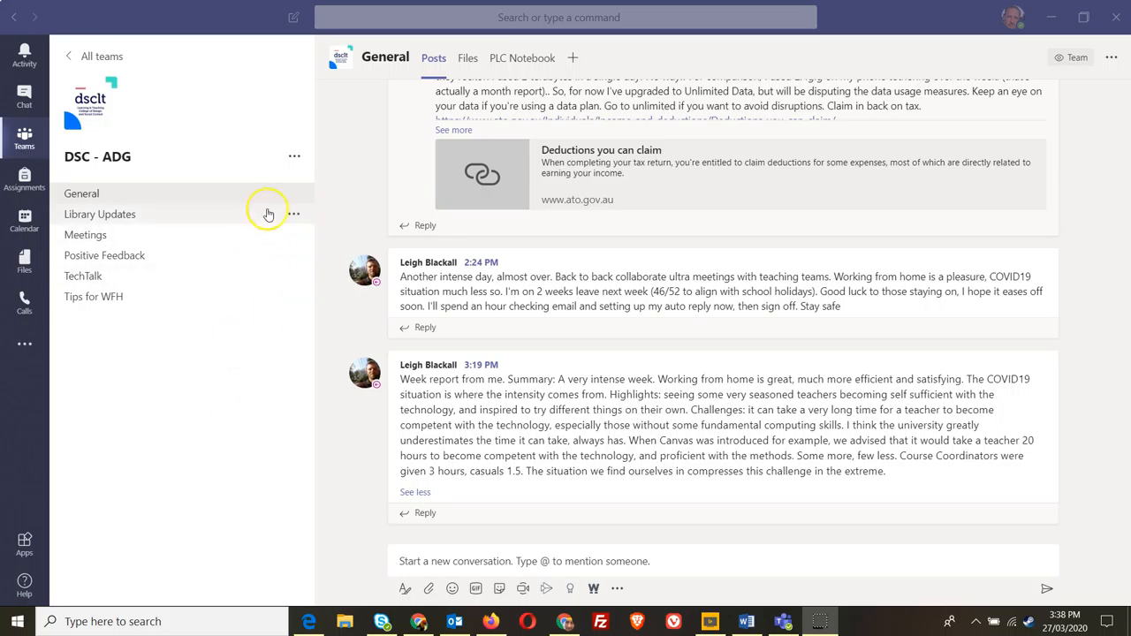
mouse_move(170, 276)
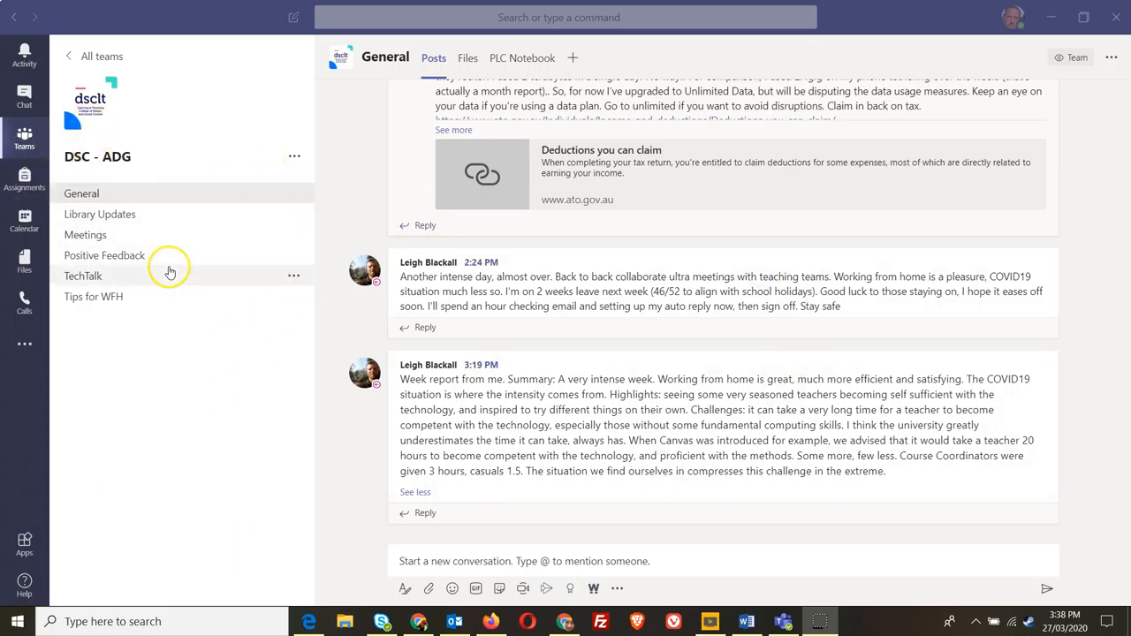
Copy a link to the DSC - ADG team via Get link to team
left_click(294, 156)
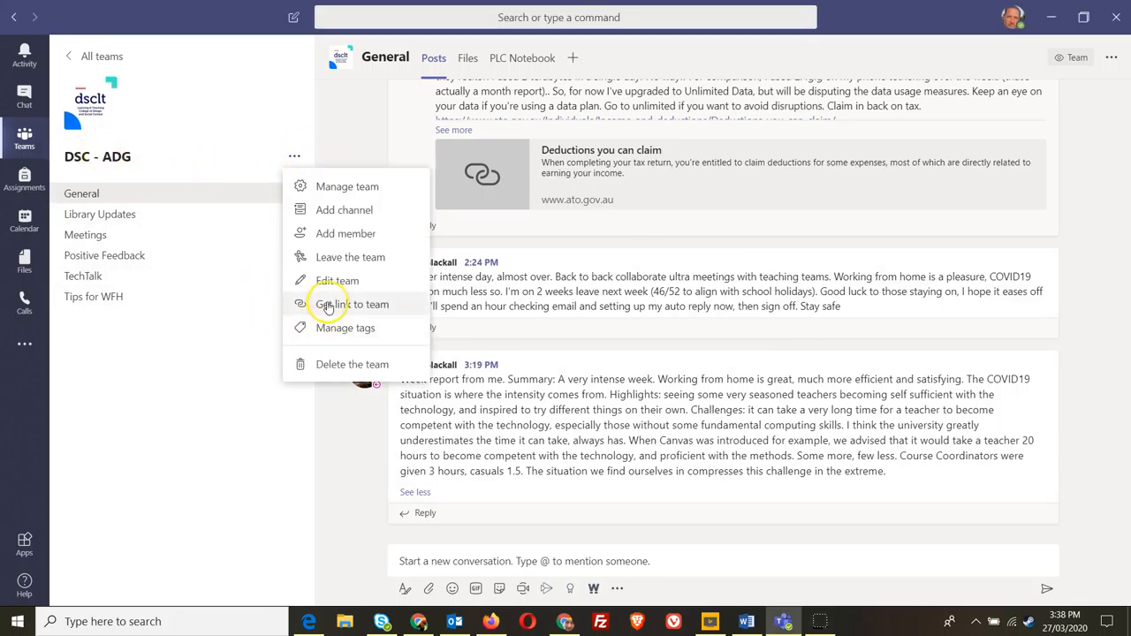
left_click(227, 441)
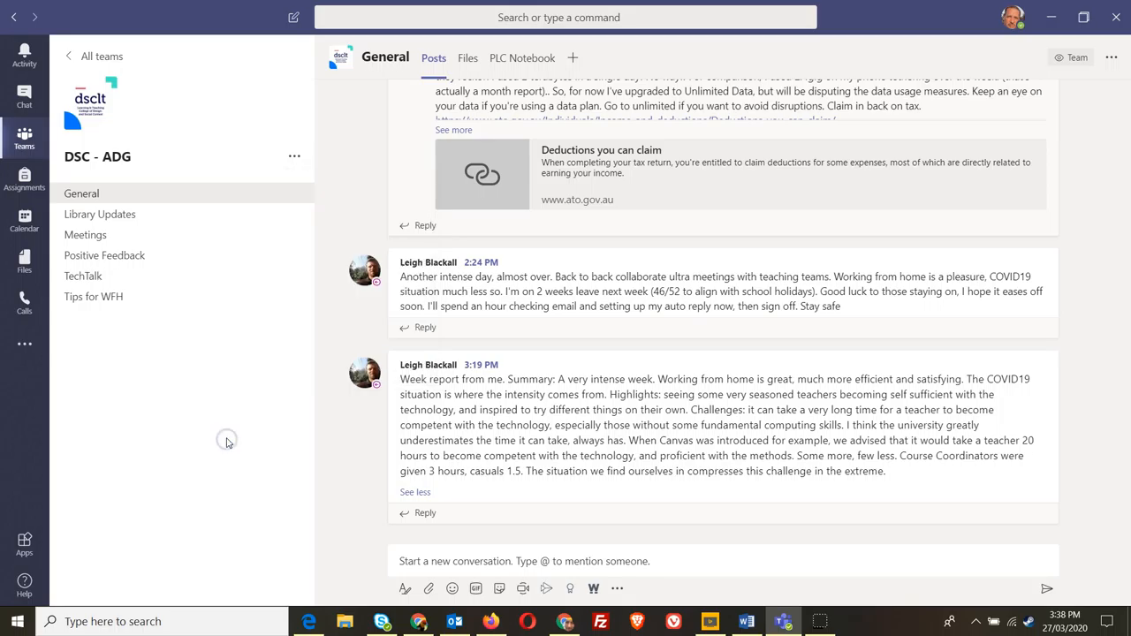
mouse_move(226, 442)
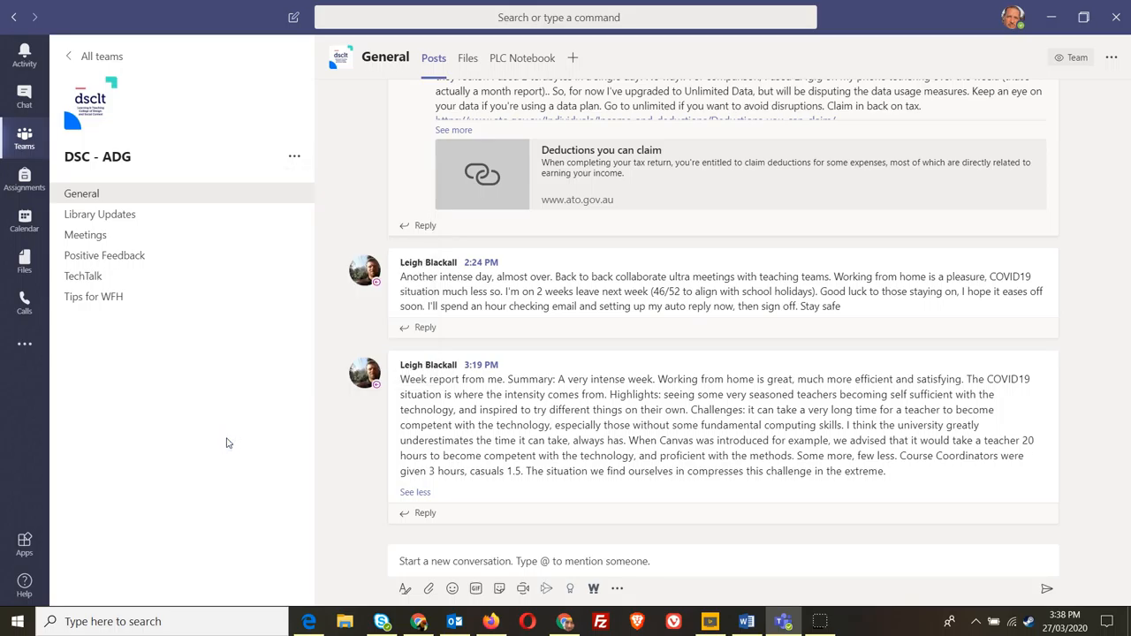
mouse_move(212, 219)
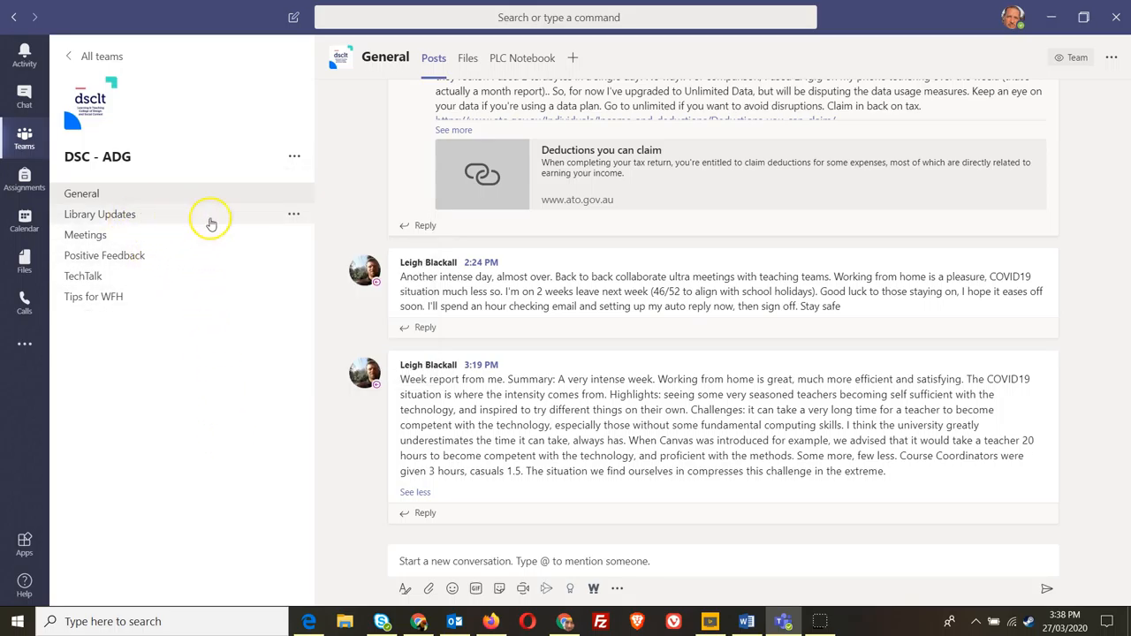
Copy a link to the Library Updates channel, then show its posts
left_click(293, 214)
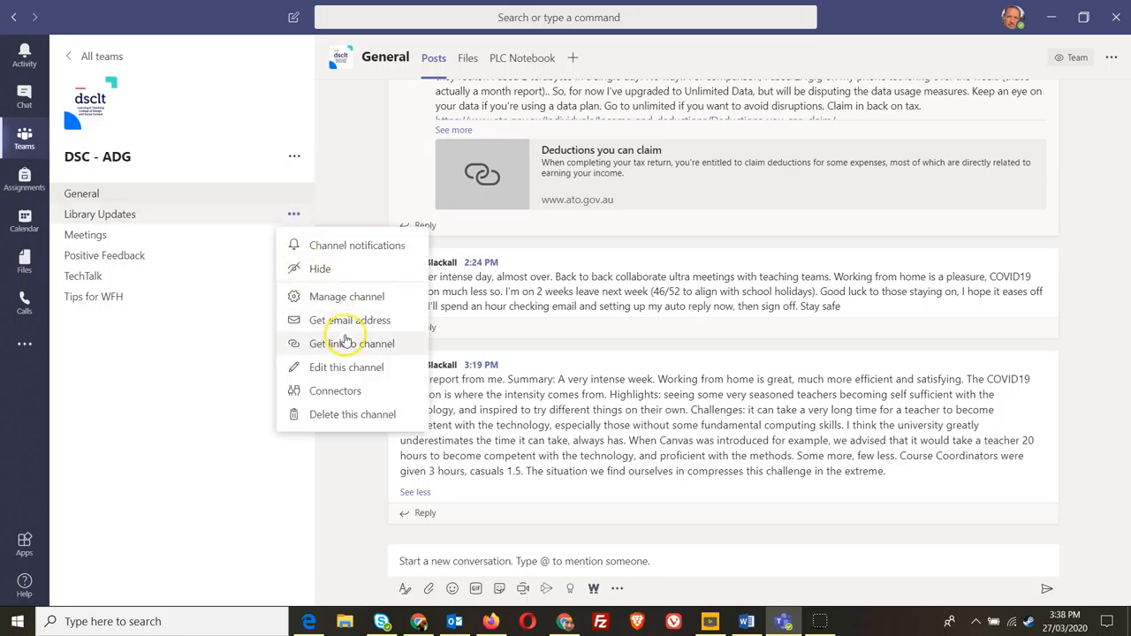
left_click(223, 428)
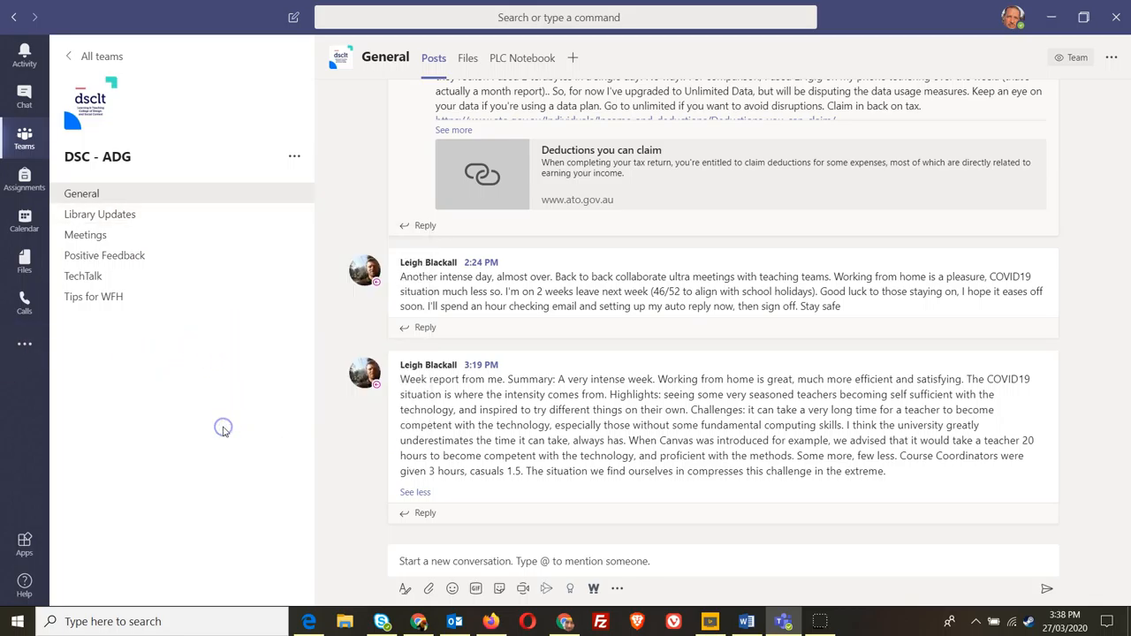
left_click(99, 213)
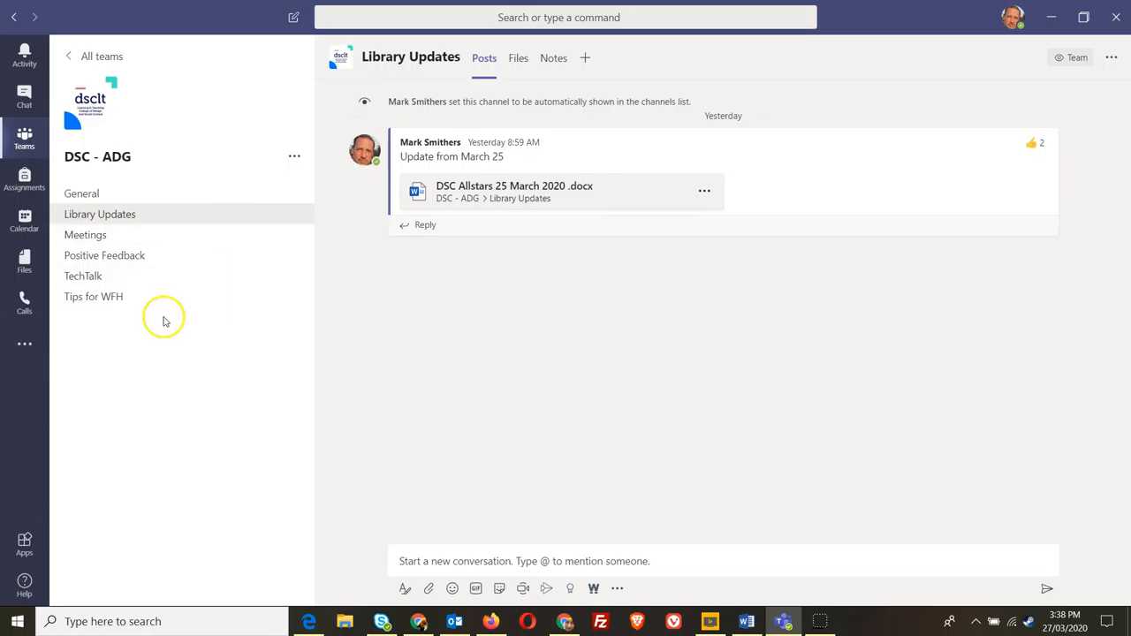
Show the channel's files and reveal Copy link in the DSC Allstars 25 March 2020 document's options
left_click(518, 56)
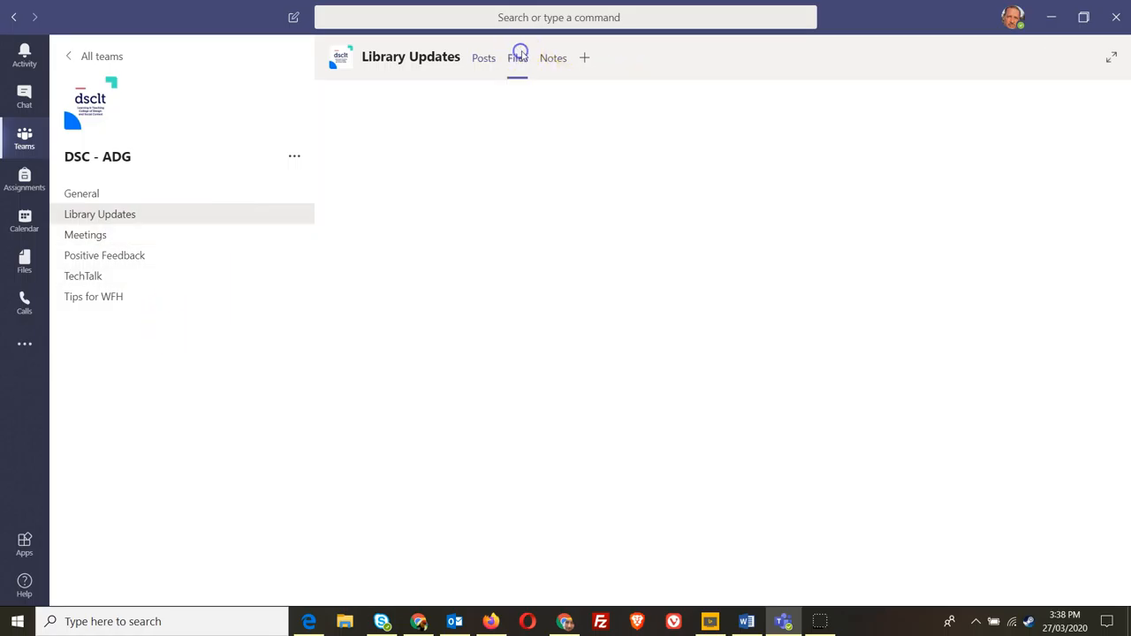
left_click(516, 57)
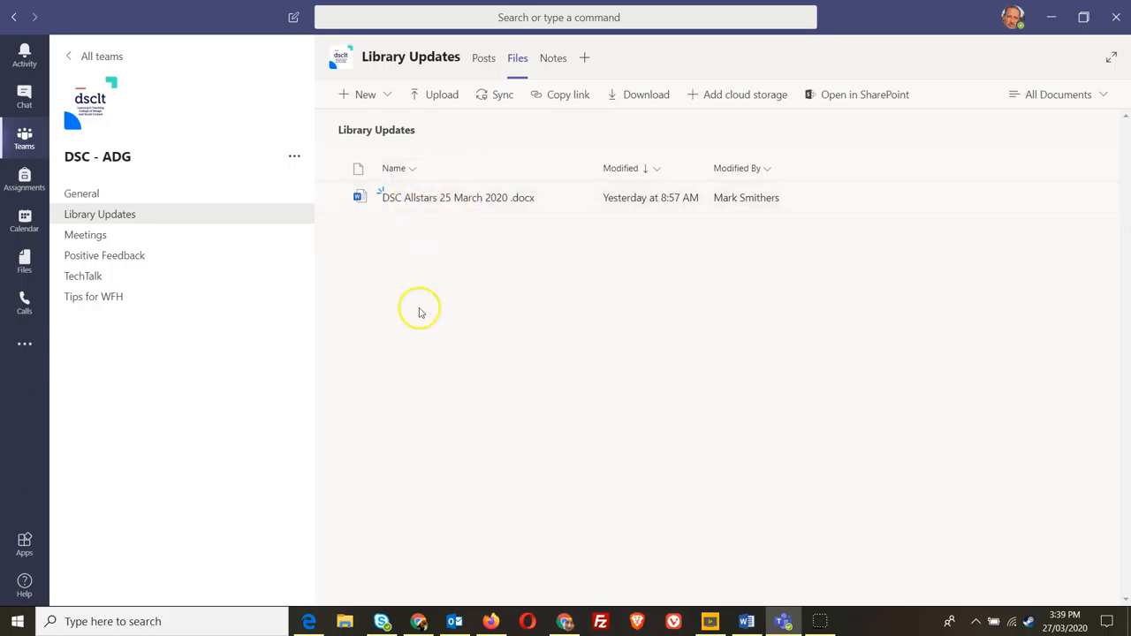
mouse_move(696, 279)
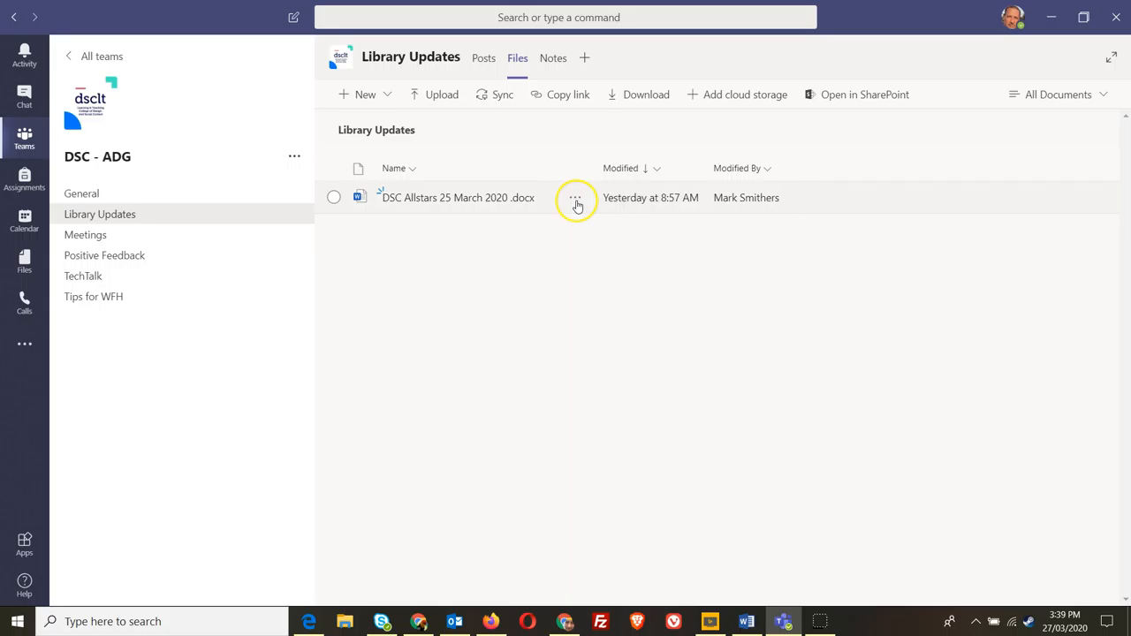
left_click(577, 198)
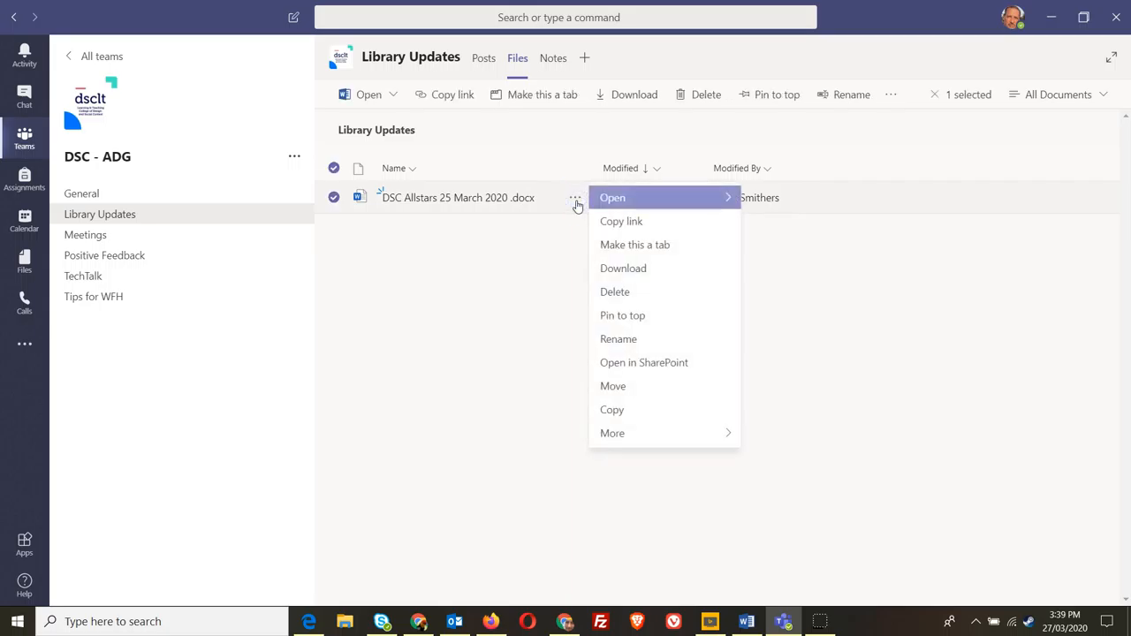
mouse_move(622, 221)
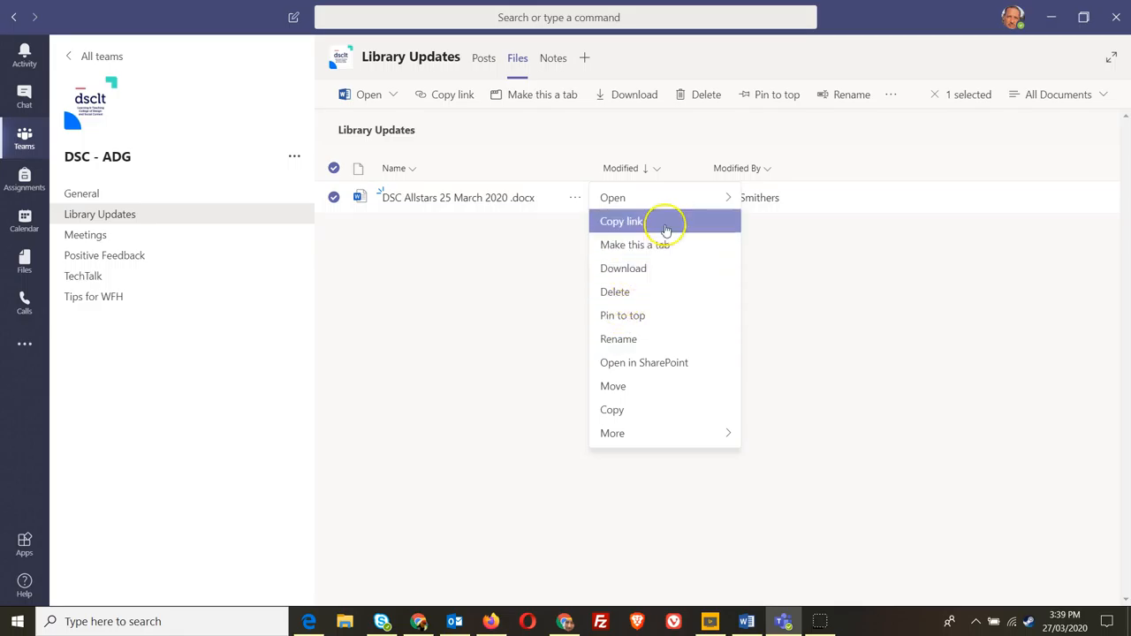
mouse_move(359, 454)
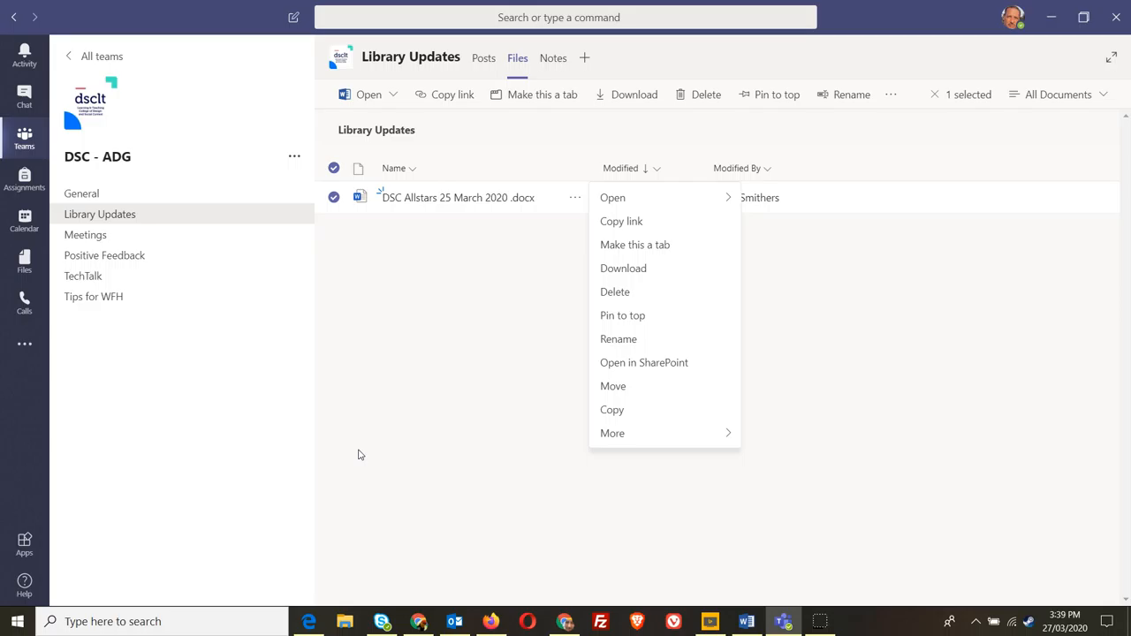
left_click(428, 219)
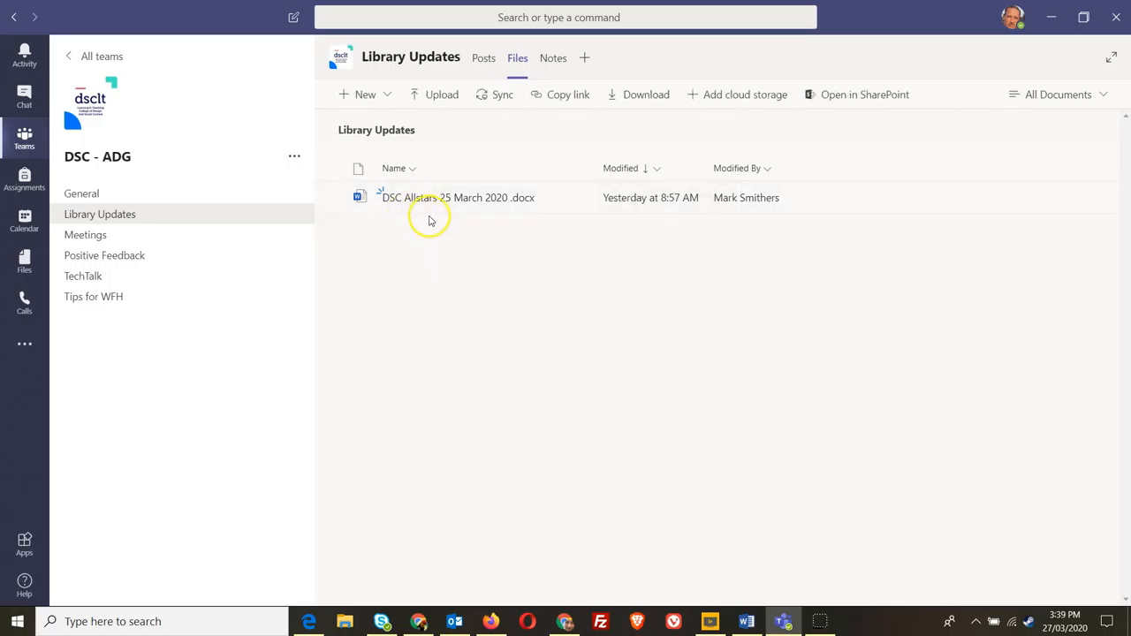
Return to General posts and reveal Copy link in the FYI Team message's options
left_click(81, 193)
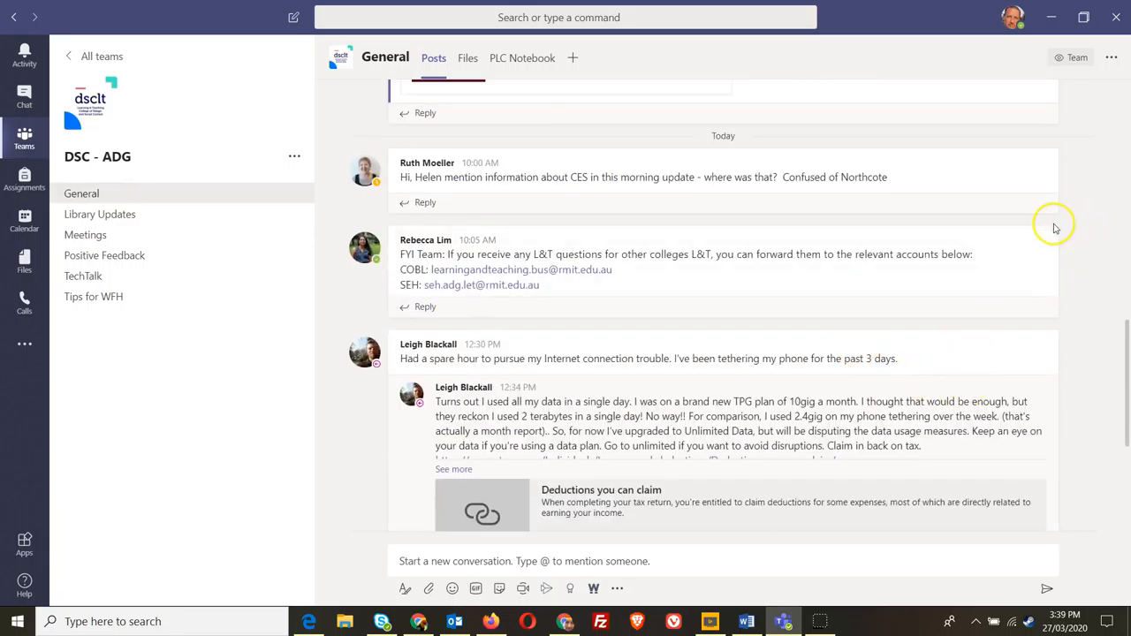
left_click(1045, 215)
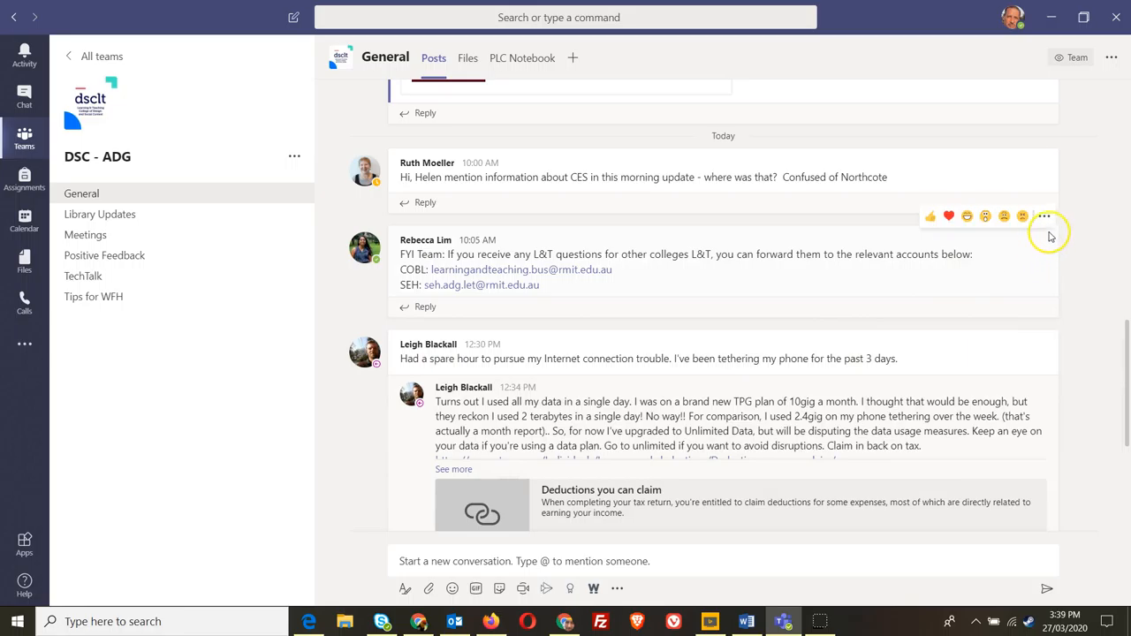
left_click(1045, 215)
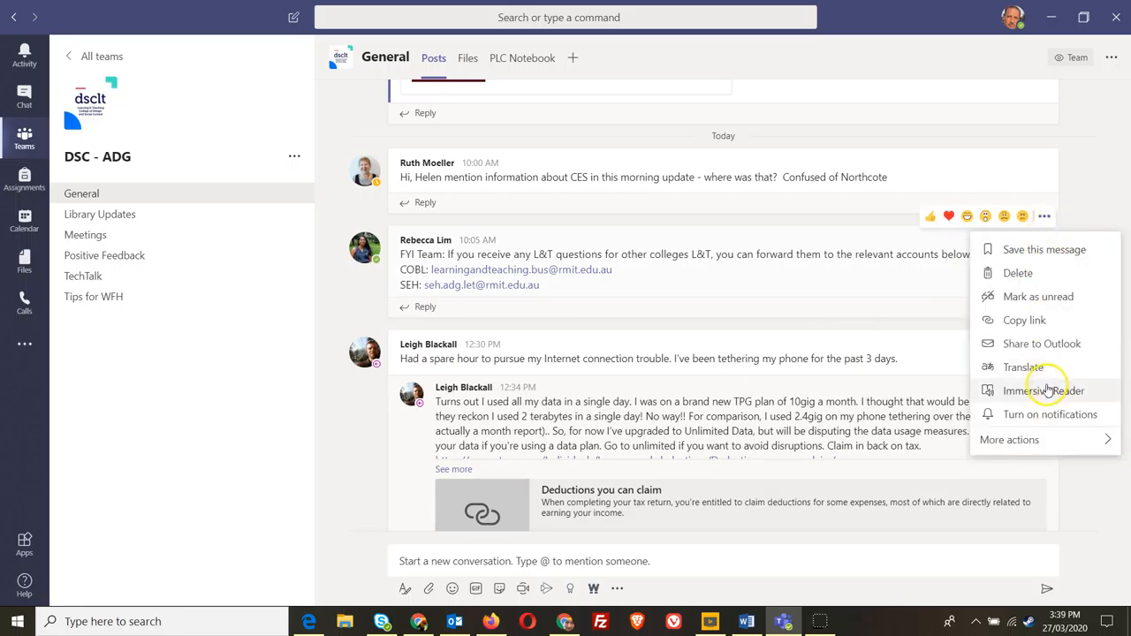